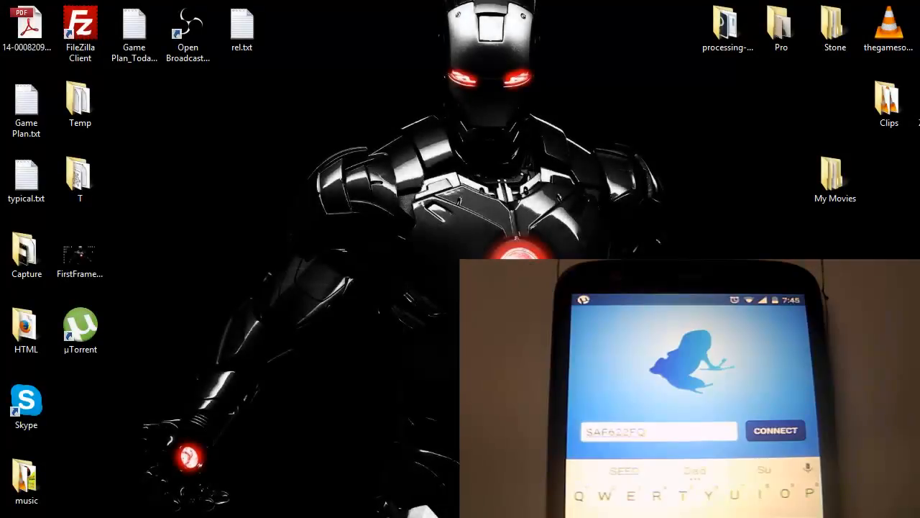
{"action": "double_click", "coordinate": [26, 101]}
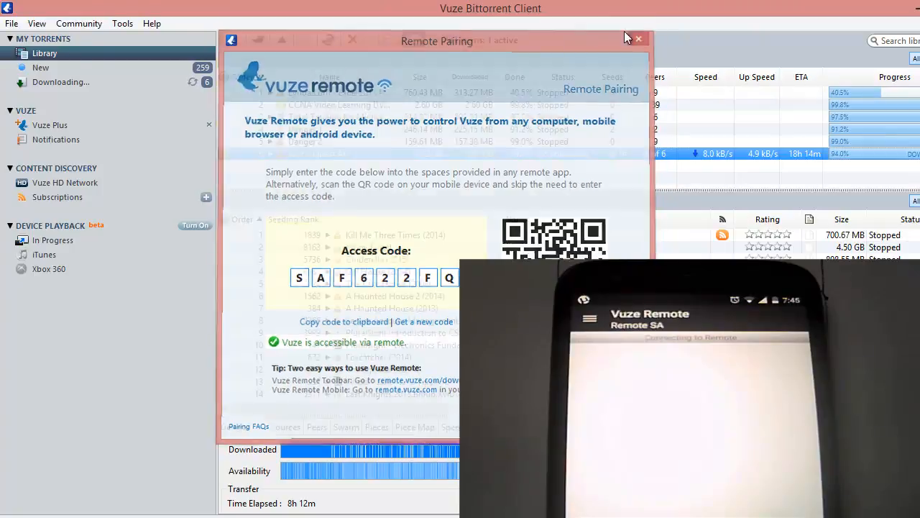
Close the Remote Pairing window and select the Jonny Quest All torrent
{"action": "left_click", "coordinate": [637, 38]}
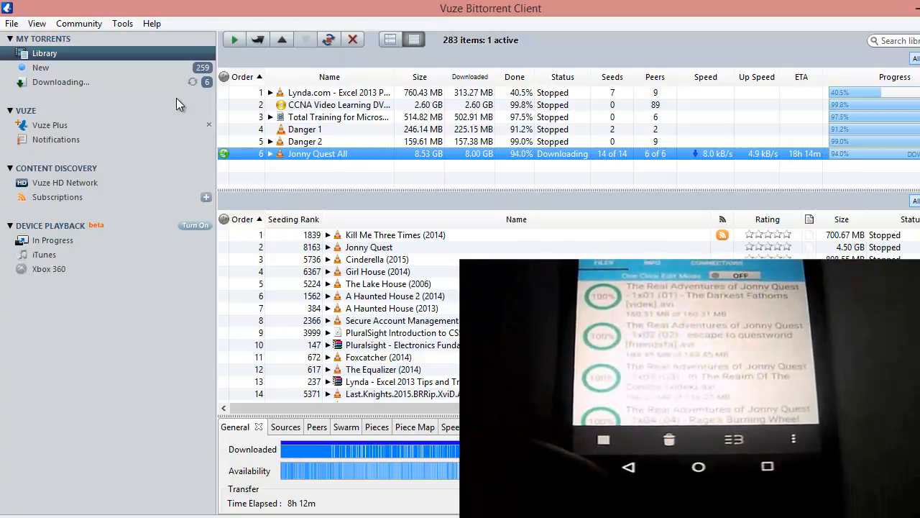
{"action": "left_click", "coordinate": [257, 40]}
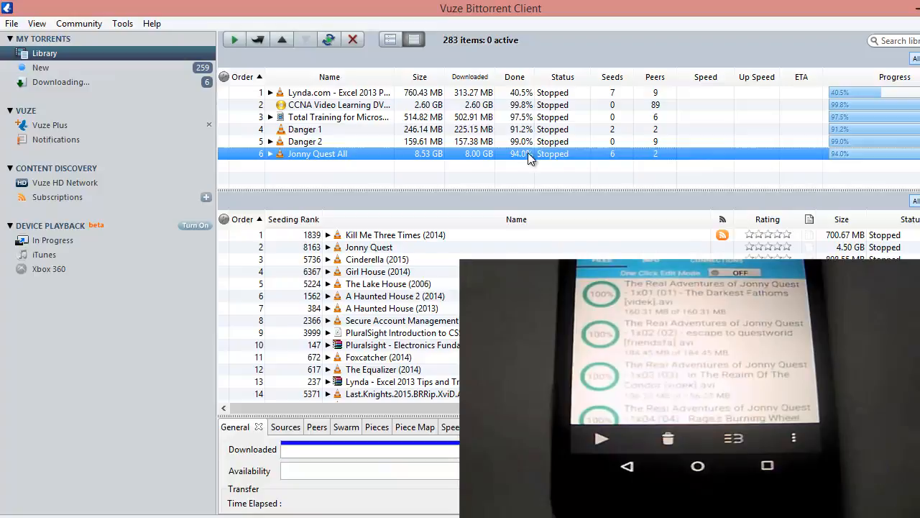
{"action": "mouse_move", "coordinate": [548, 159]}
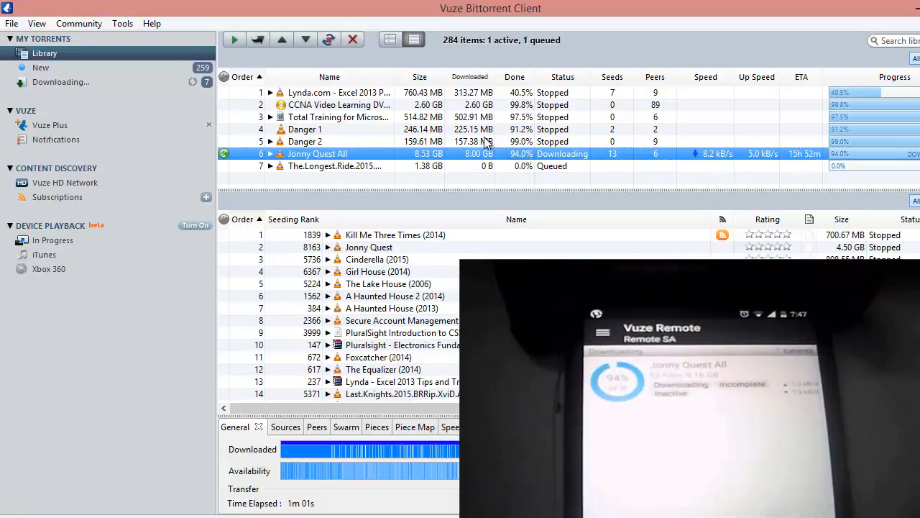
Select The Longest Ride torrent in the library
{"action": "left_click", "coordinate": [335, 165]}
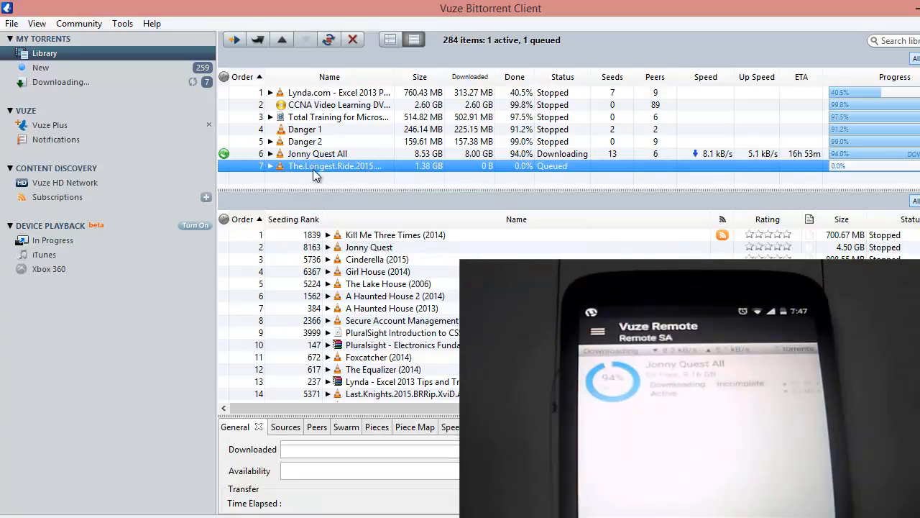
{"action": "mouse_move", "coordinate": [345, 176]}
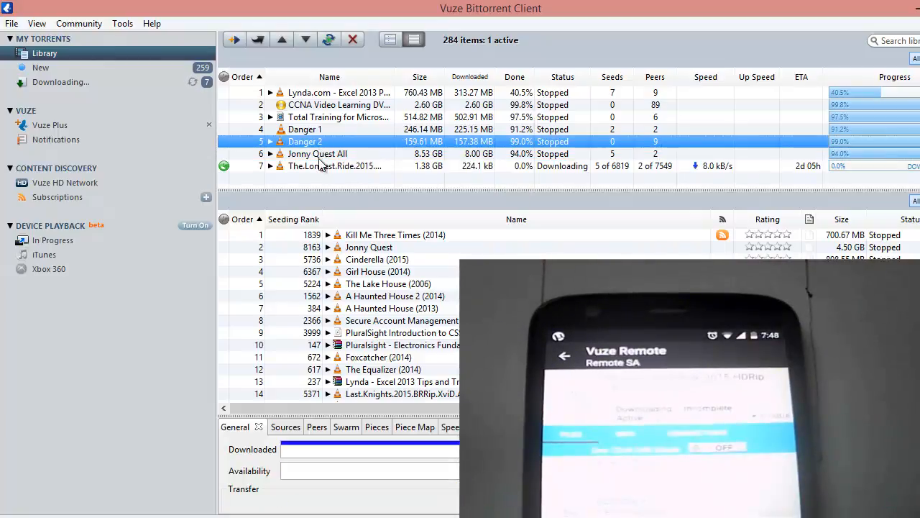
{"action": "left_click", "coordinate": [317, 154]}
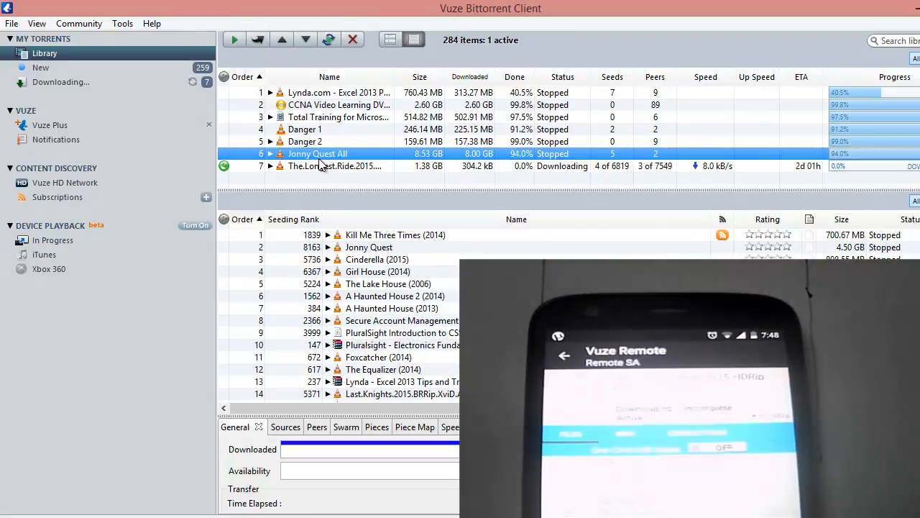
{"action": "left_click", "coordinate": [335, 165]}
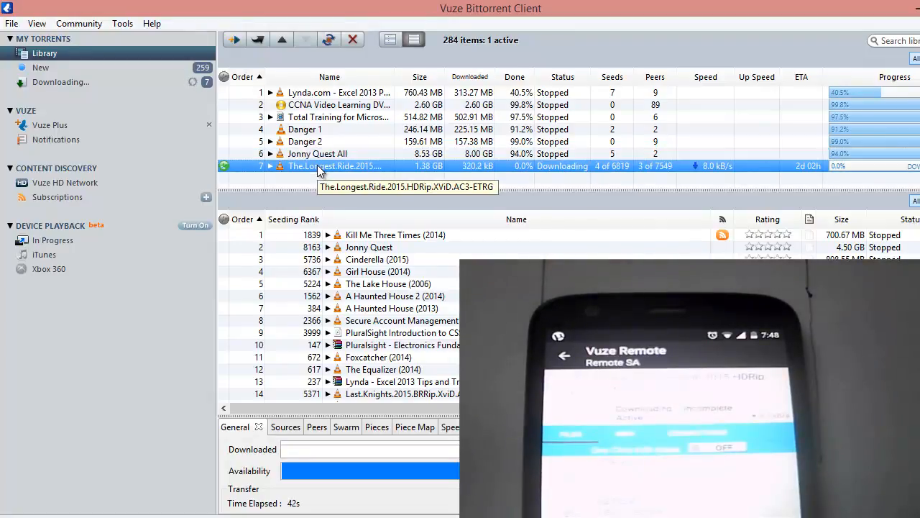